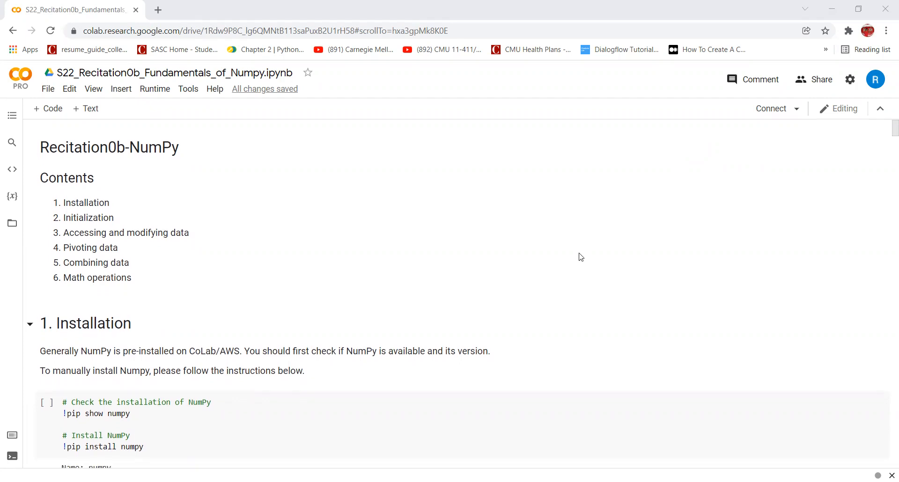
{"action": "scroll", "scroll_direction": "down", "scroll_amount": 3}
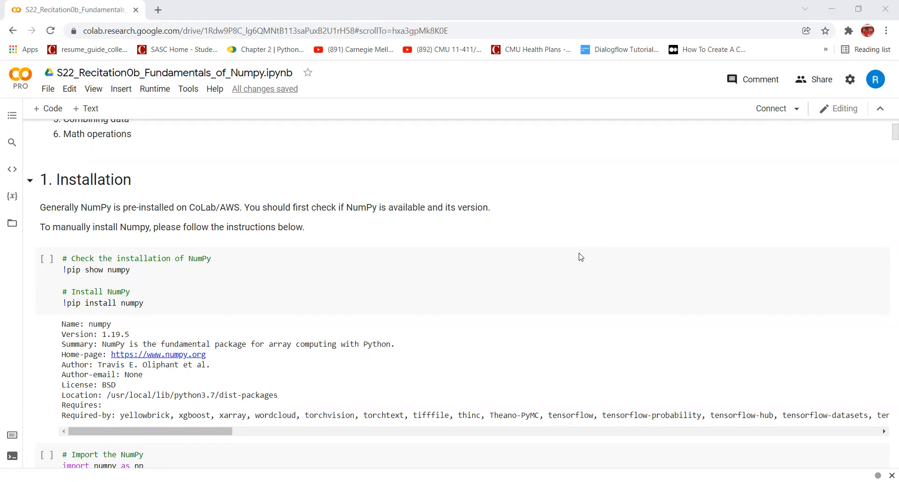
{"action": "mouse_move", "coordinate": [183, 260]}
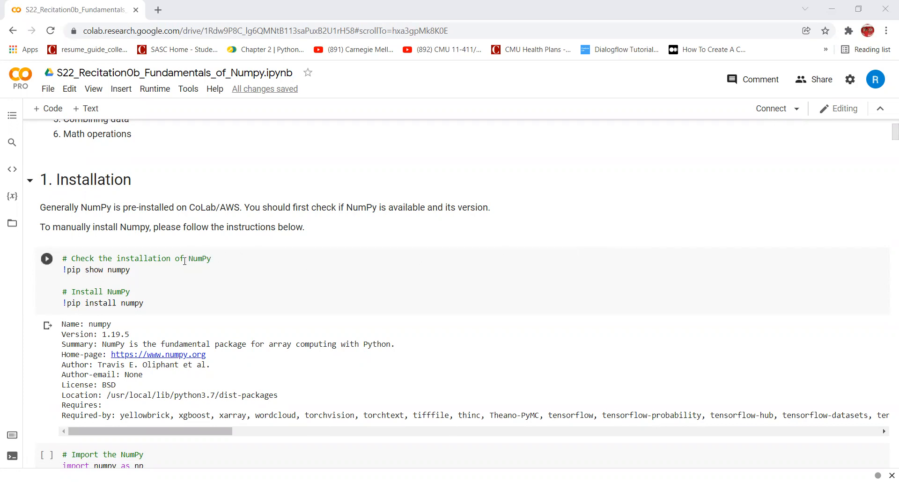
{"action": "left_click", "coordinate": [131, 271]}
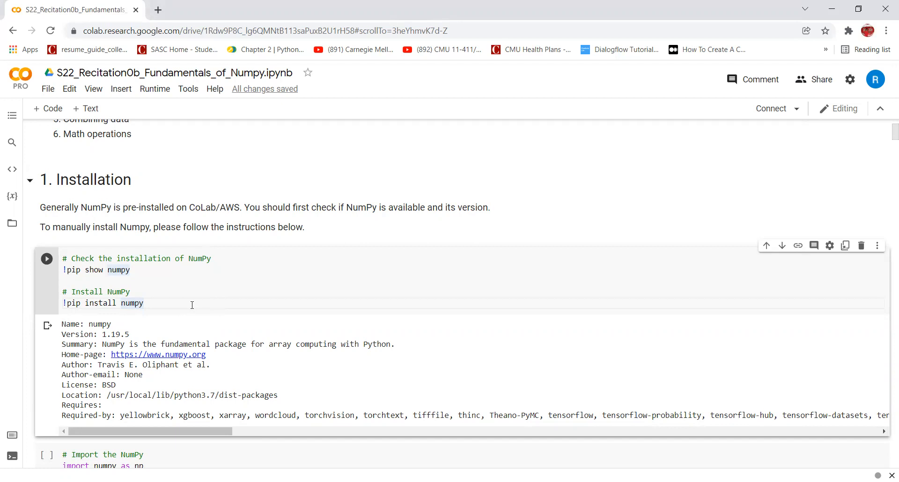
{"action": "scroll", "scroll_direction": "down", "scroll_amount": 3}
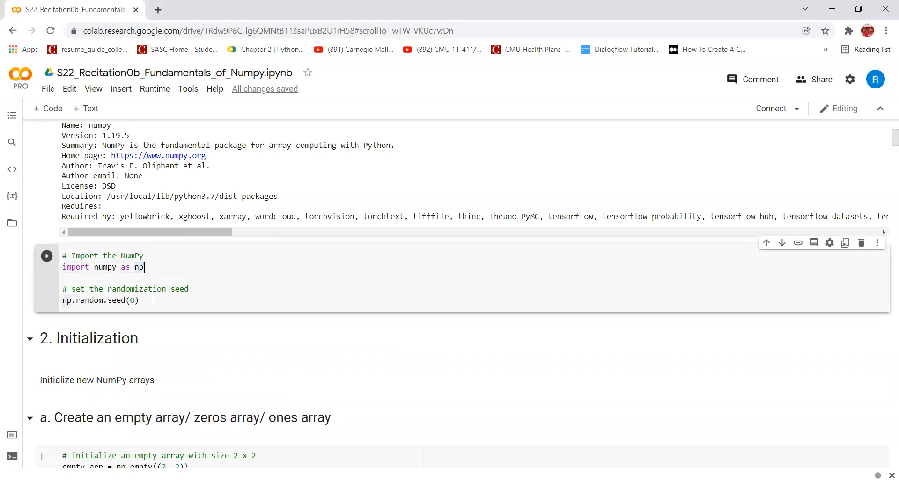
{"action": "scroll", "scroll_direction": "down", "scroll_amount": 3}
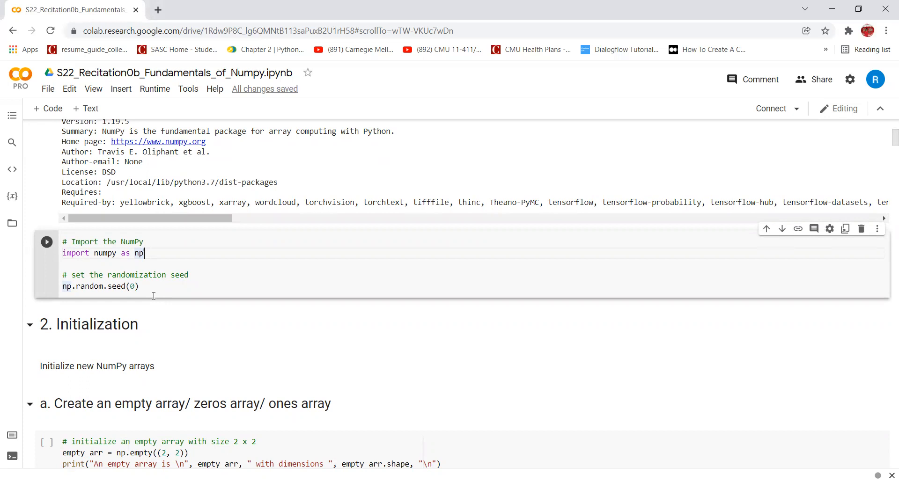
{"action": "scroll", "scroll_direction": "down", "scroll_amount": 3}
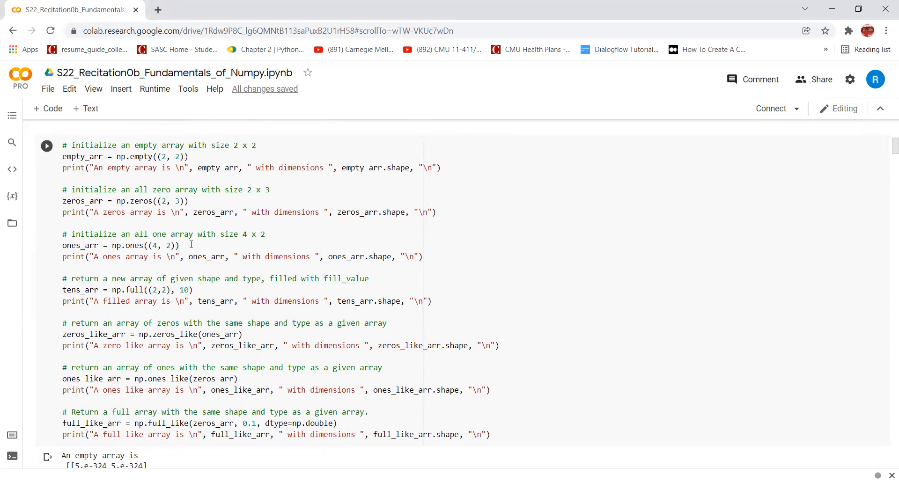
{"action": "scroll", "scroll_direction": "down", "scroll_amount": 3}
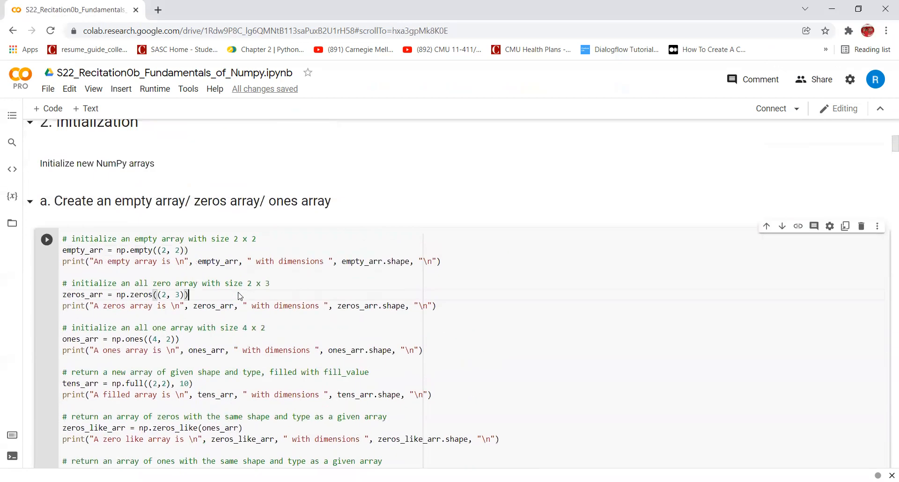
{"action": "scroll", "scroll_direction": "down", "scroll_amount": 3}
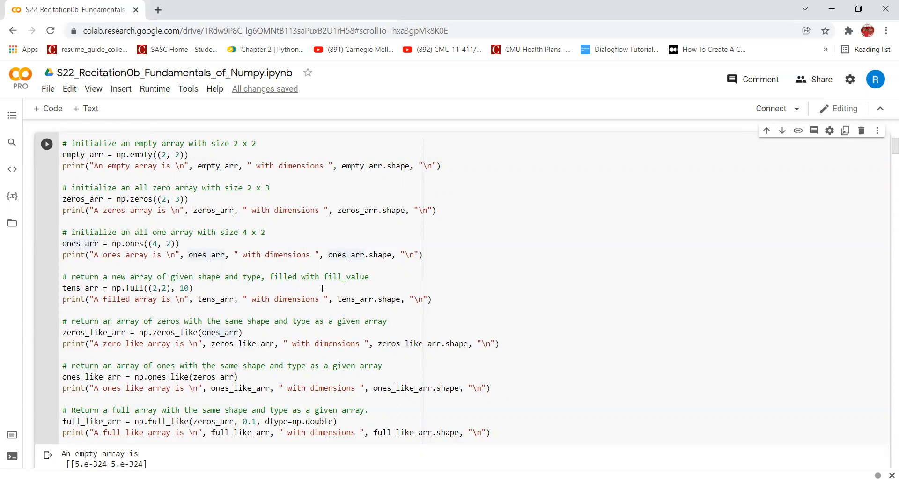
{"action": "scroll", "scroll_direction": "down", "scroll_amount": 3}
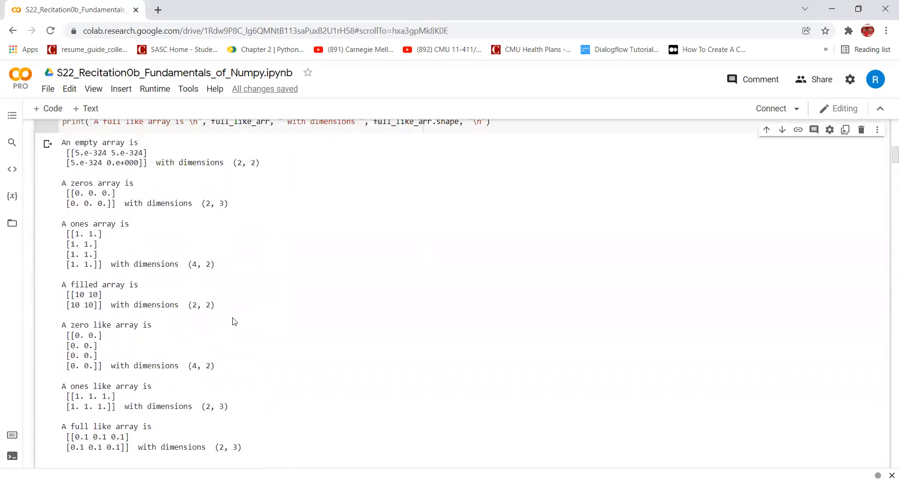
{"action": "scroll", "scroll_direction": "down", "scroll_amount": 3}
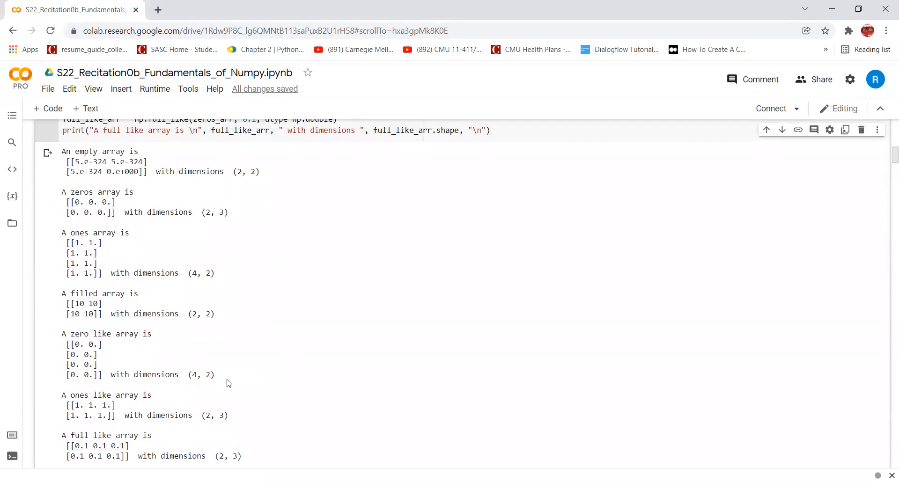
{"action": "mouse_move", "coordinate": [230, 360]}
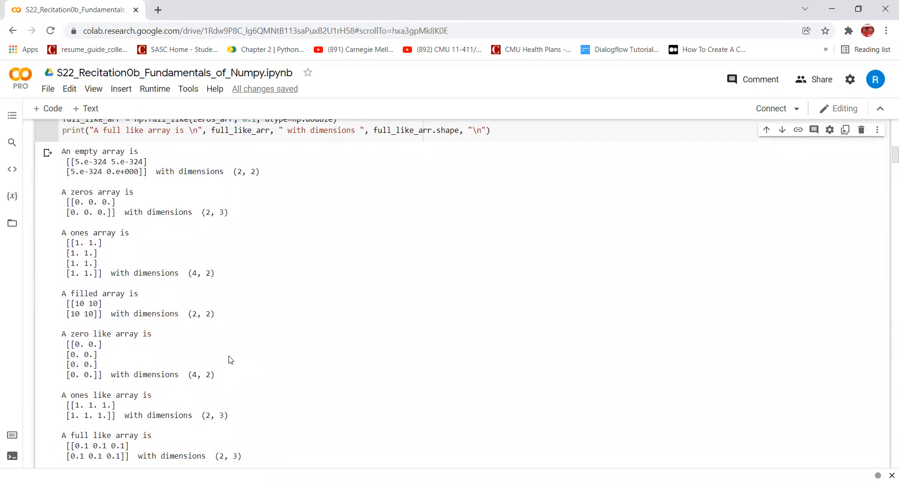
{"action": "mouse_move", "coordinate": [225, 274]}
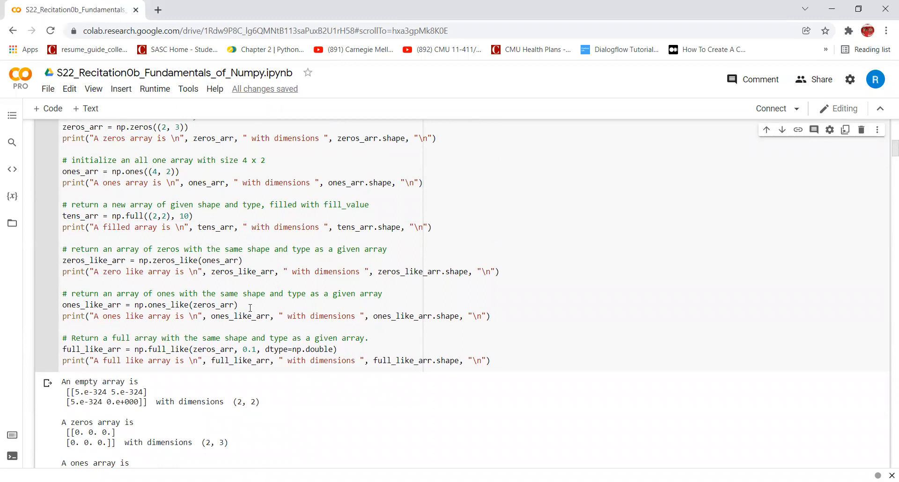
{"action": "left_click", "coordinate": [237, 305]}
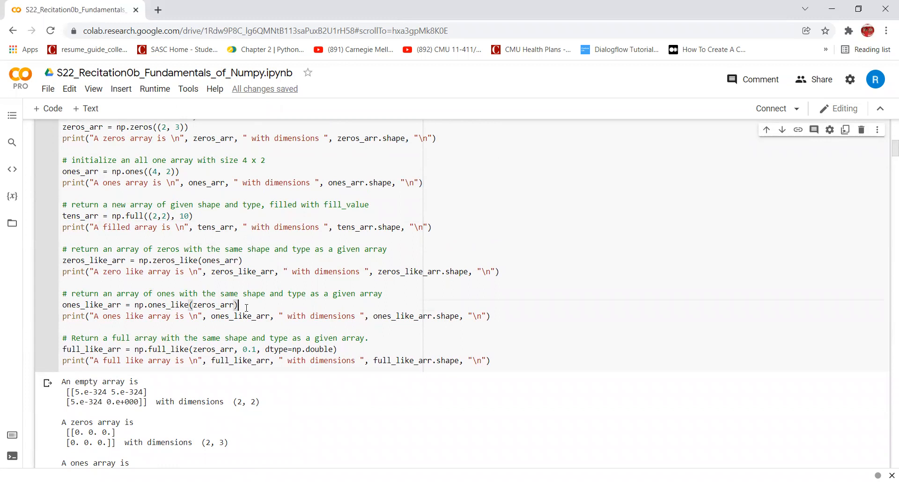
{"action": "scroll", "scroll_direction": "down", "scroll_amount": 3}
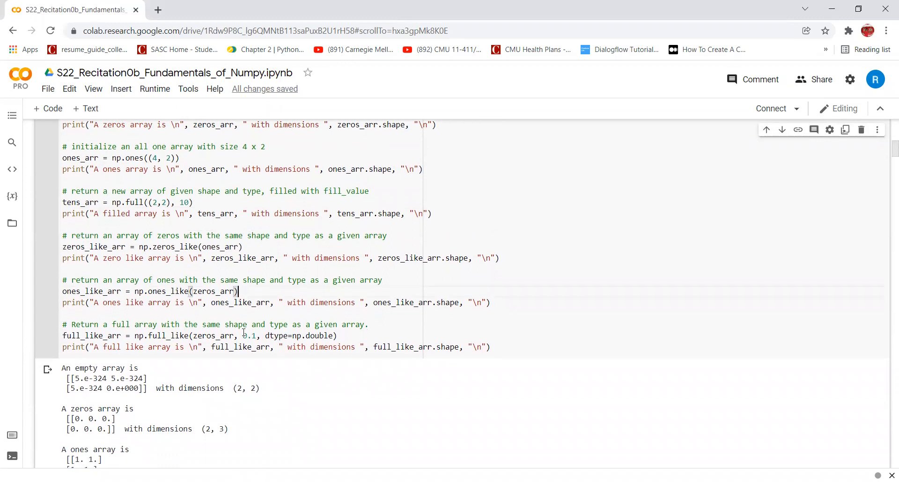
{"action": "scroll", "scroll_direction": "down", "scroll_amount": 3}
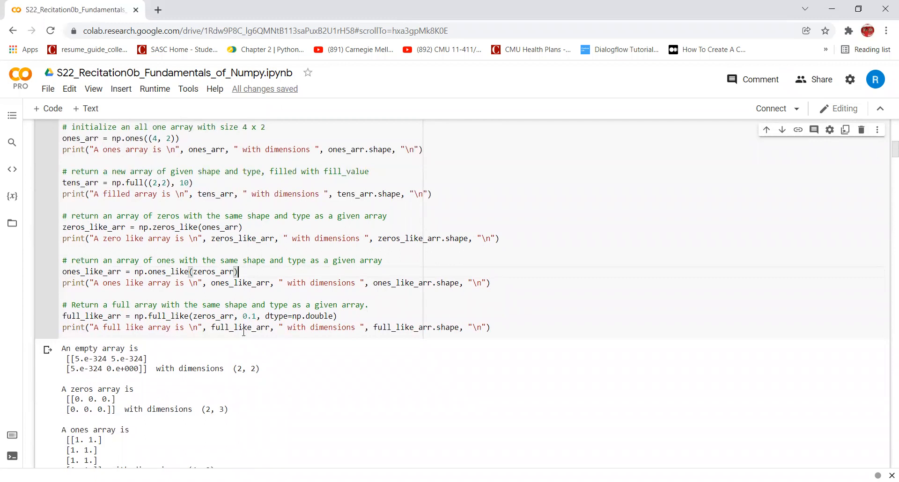
{"action": "scroll", "scroll_direction": "down", "scroll_amount": 3}
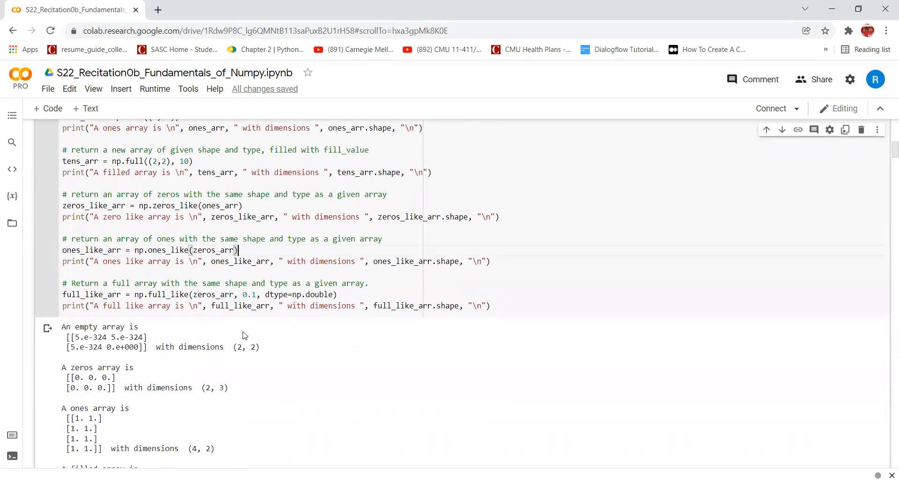
{"action": "scroll", "scroll_direction": "down", "scroll_amount": 3}
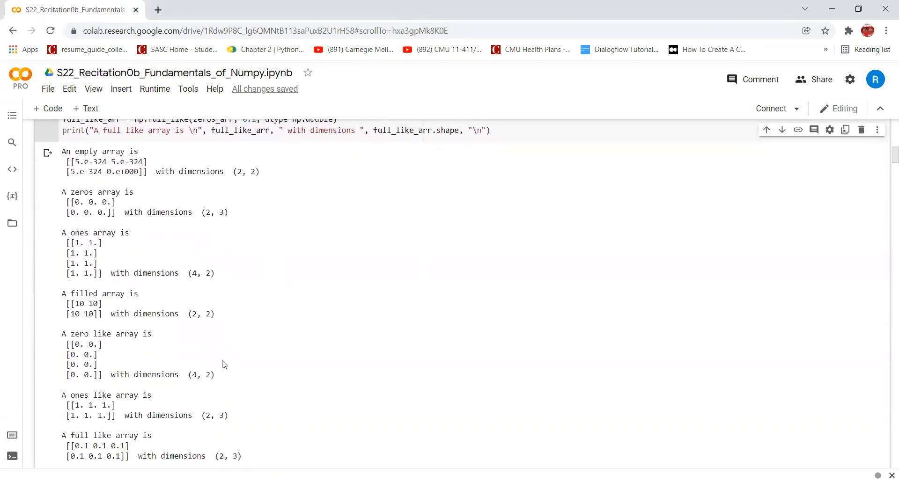
{"action": "mouse_move", "coordinate": [242, 193]}
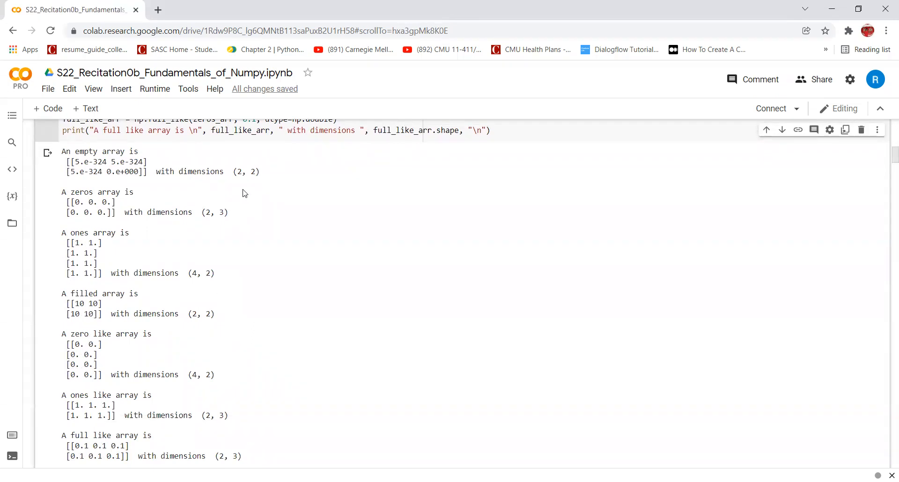
{"action": "mouse_move", "coordinate": [243, 411]}
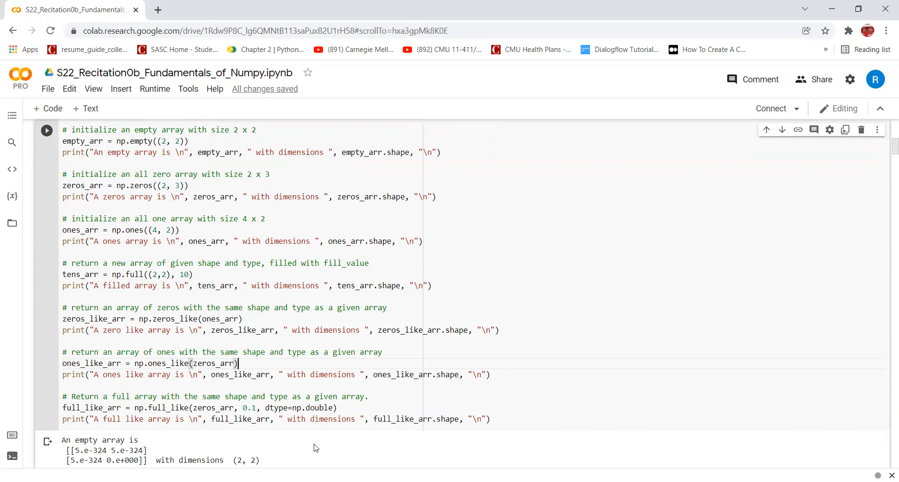
{"action": "mouse_move", "coordinate": [232, 410]}
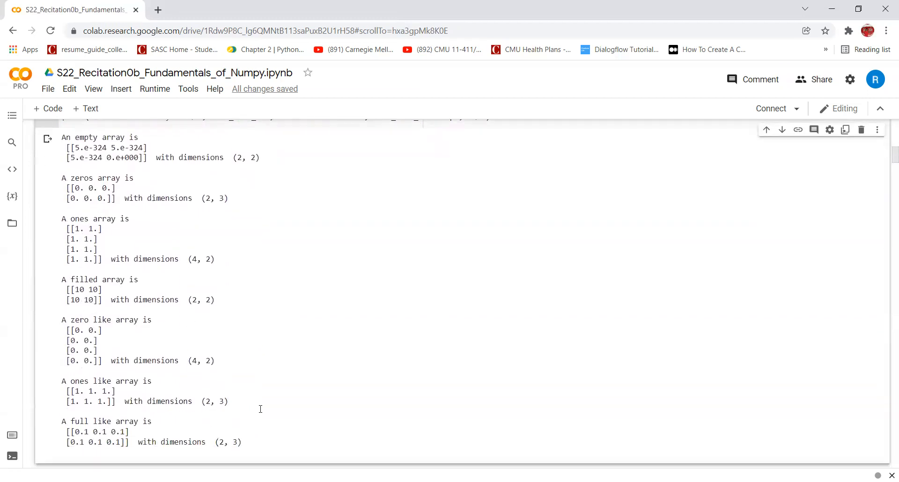
{"action": "scroll", "scroll_direction": "down", "scroll_amount": 3}
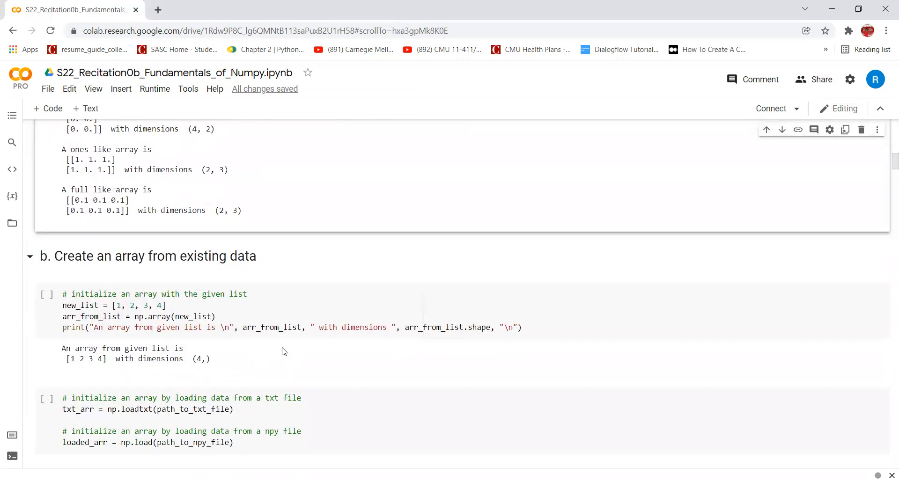
{"action": "scroll", "scroll_direction": "down", "scroll_amount": 3}
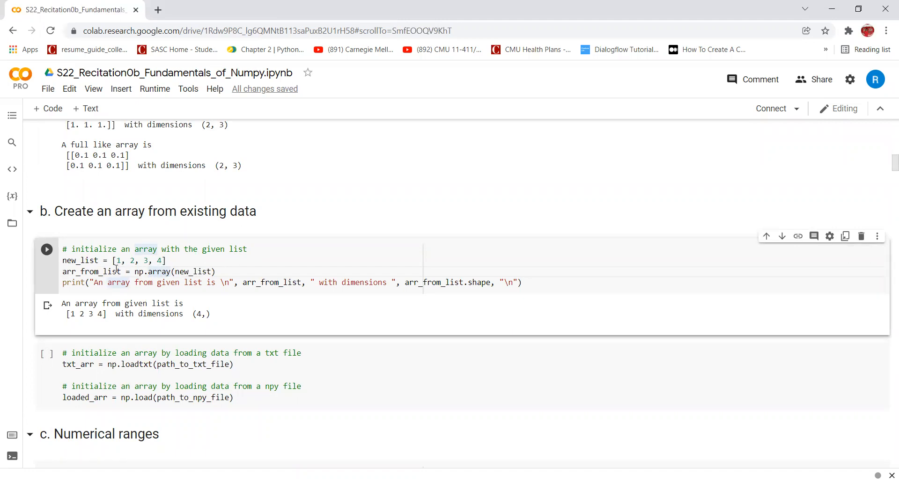
{"action": "mouse_move", "coordinate": [121, 299]}
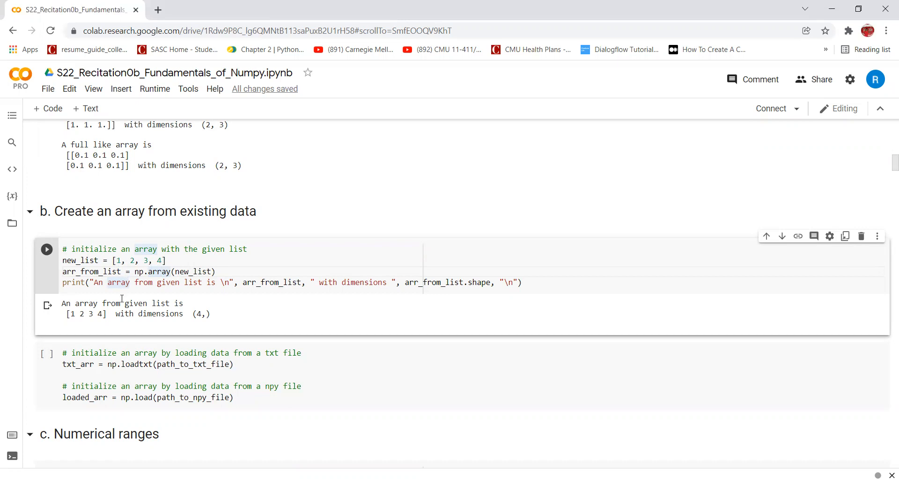
{"action": "mouse_move", "coordinate": [195, 316]}
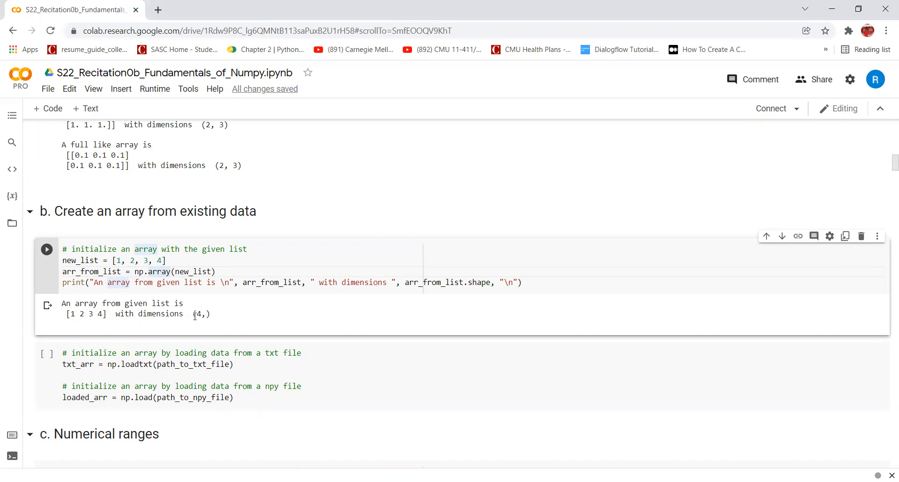
{"action": "scroll", "scroll_direction": "down", "scroll_amount": 3}
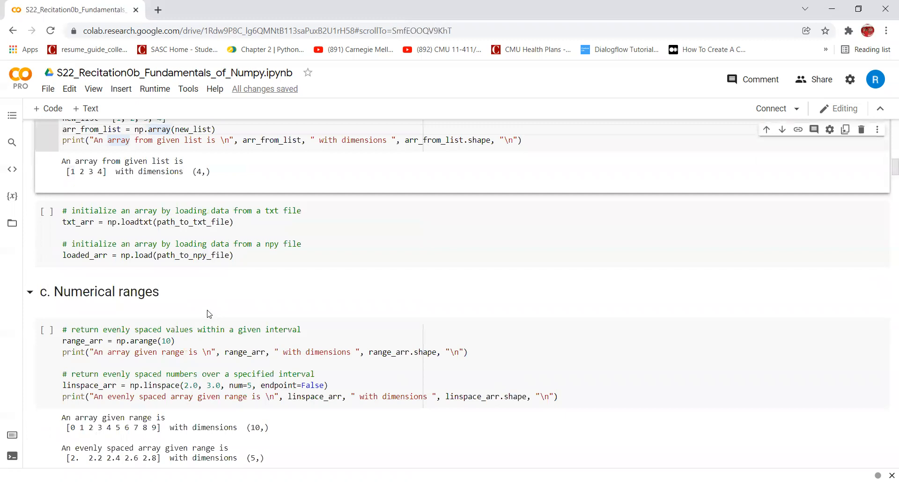
{"action": "mouse_move", "coordinate": [230, 303]}
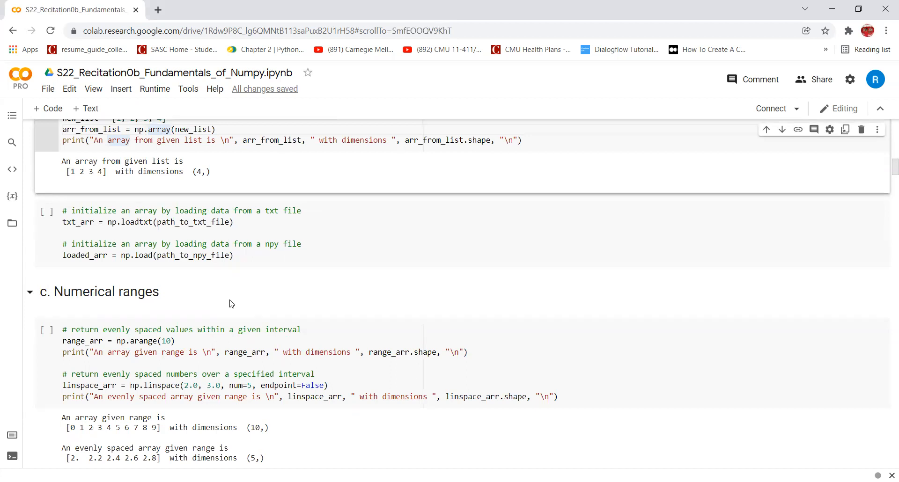
{"action": "scroll", "scroll_direction": "down", "scroll_amount": 3}
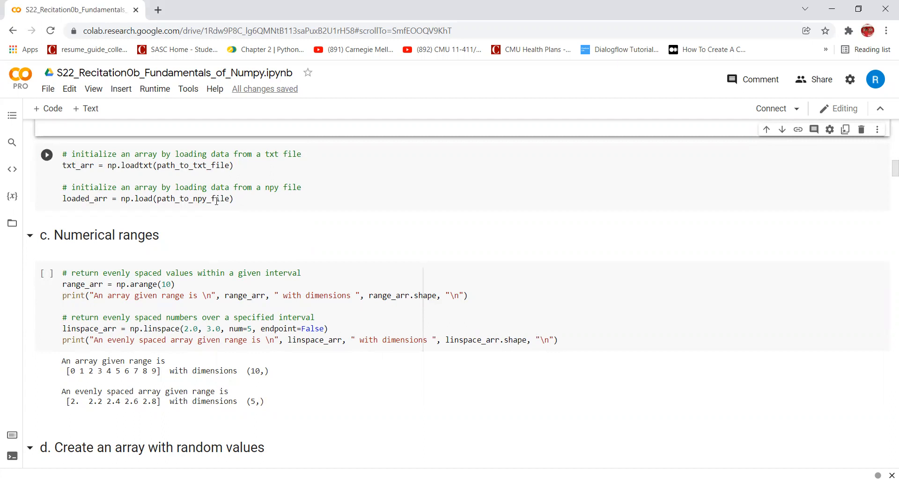
{"action": "scroll", "scroll_direction": "down", "scroll_amount": 3}
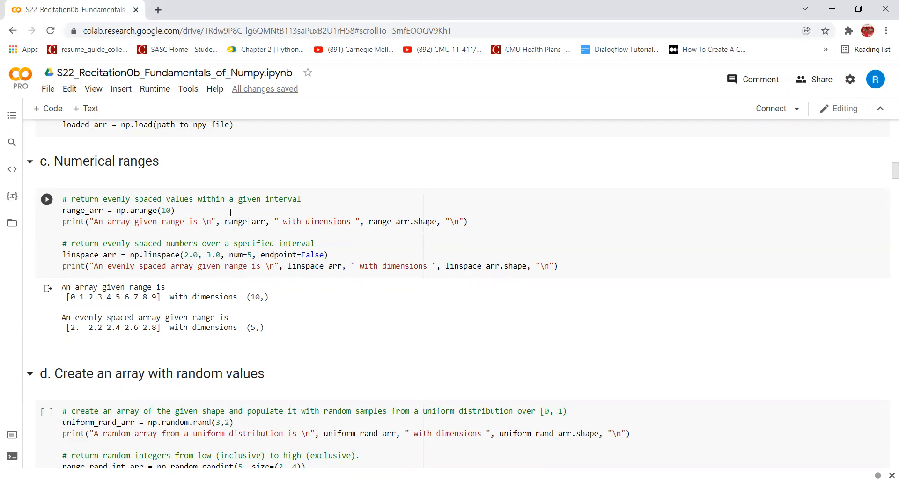
{"action": "left_click", "coordinate": [174, 210]}
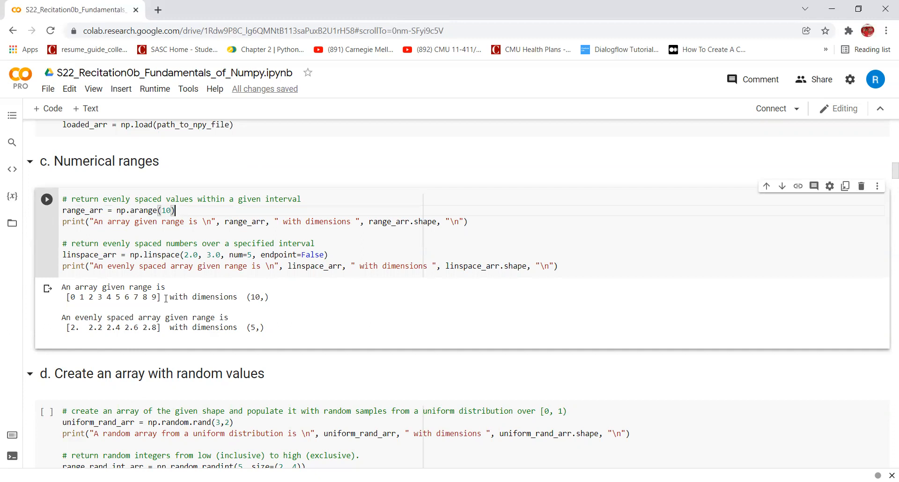
{"action": "scroll", "scroll_direction": "down", "scroll_amount": 3}
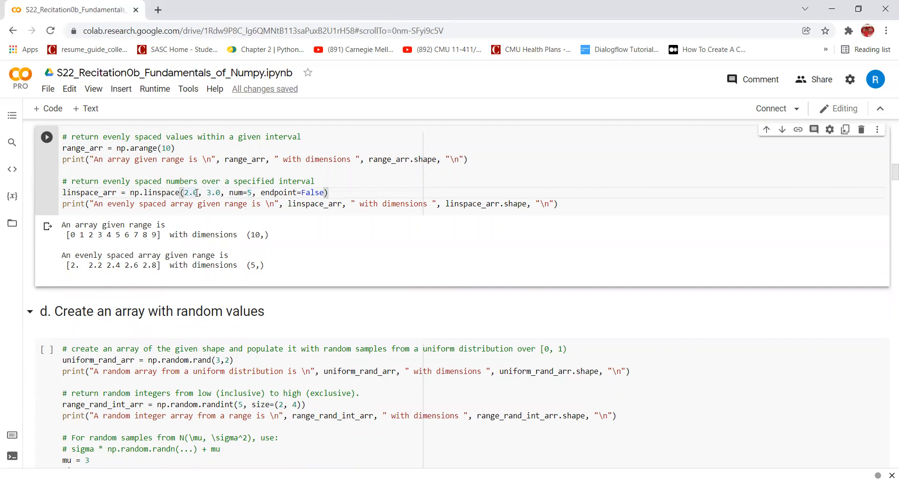
{"action": "mouse_move", "coordinate": [280, 174]}
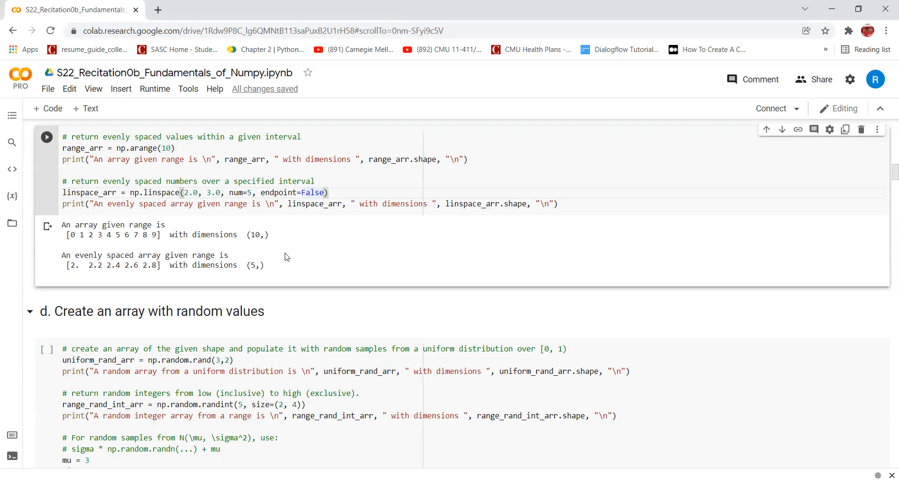
{"action": "scroll", "scroll_direction": "down", "scroll_amount": 3}
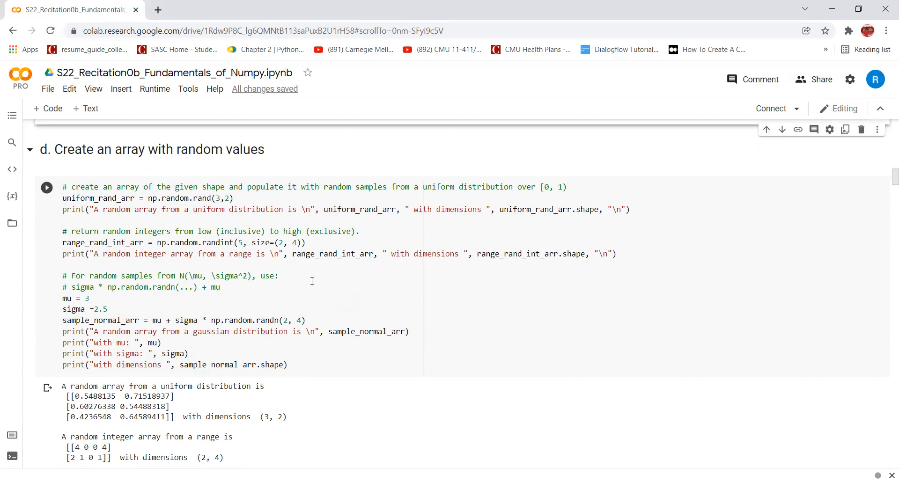
{"action": "mouse_move", "coordinate": [312, 281]}
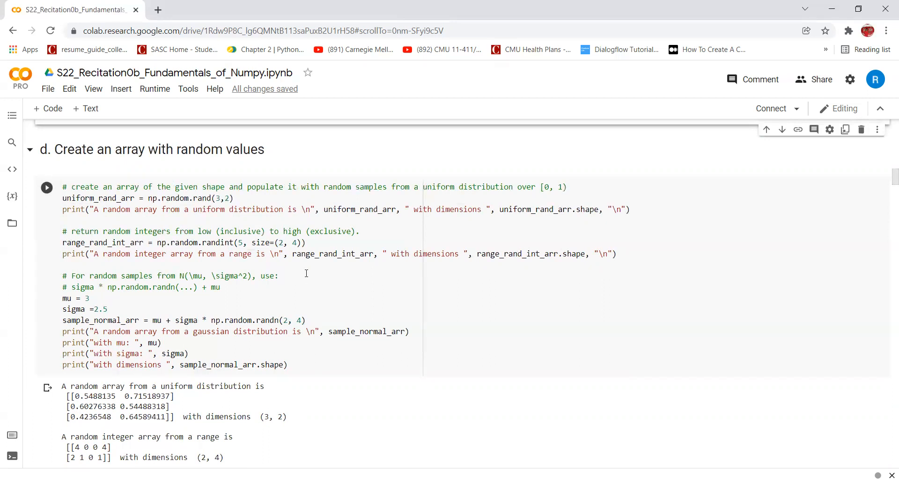
{"action": "mouse_move", "coordinate": [243, 201]}
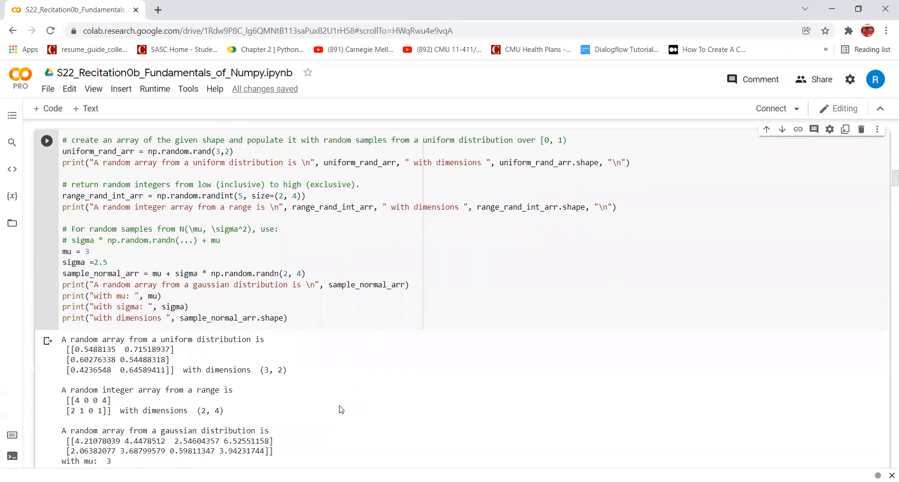
{"action": "scroll", "scroll_direction": "down", "scroll_amount": 3}
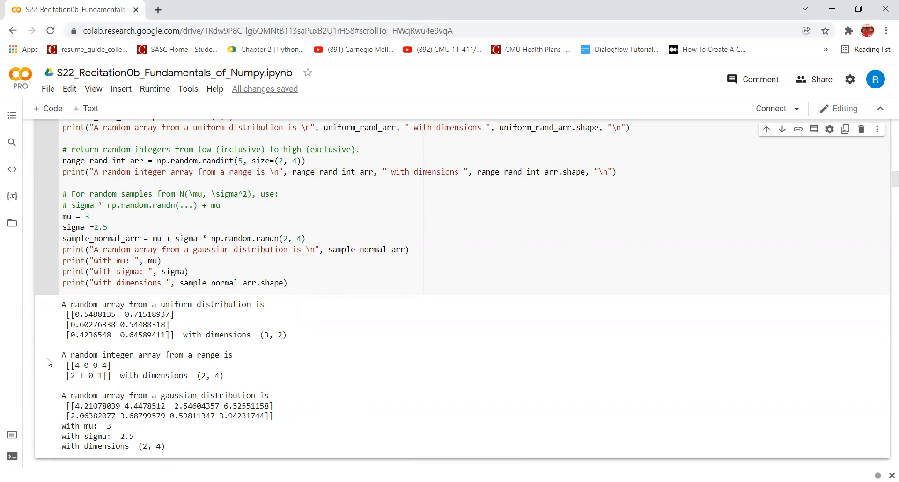
{"action": "left_click_drag", "start_coordinate": [68, 365], "coordinate": [224, 376]}
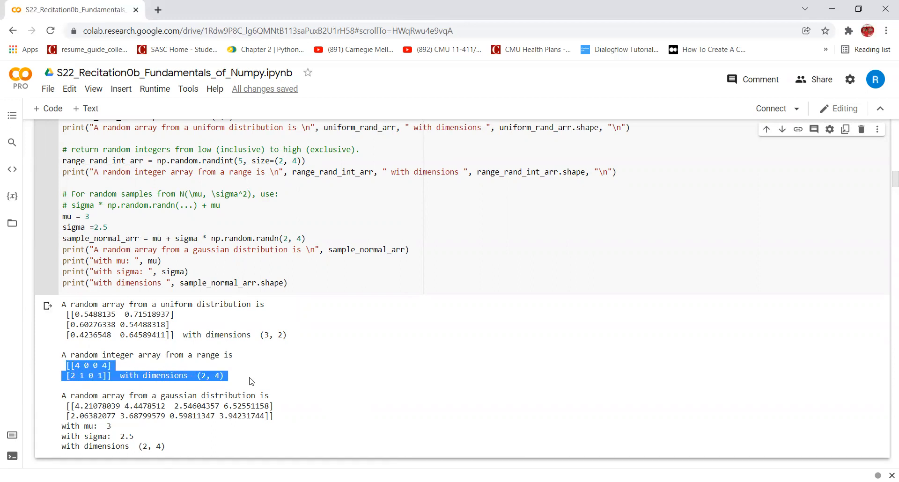
{"action": "scroll", "scroll_direction": "down", "scroll_amount": 3}
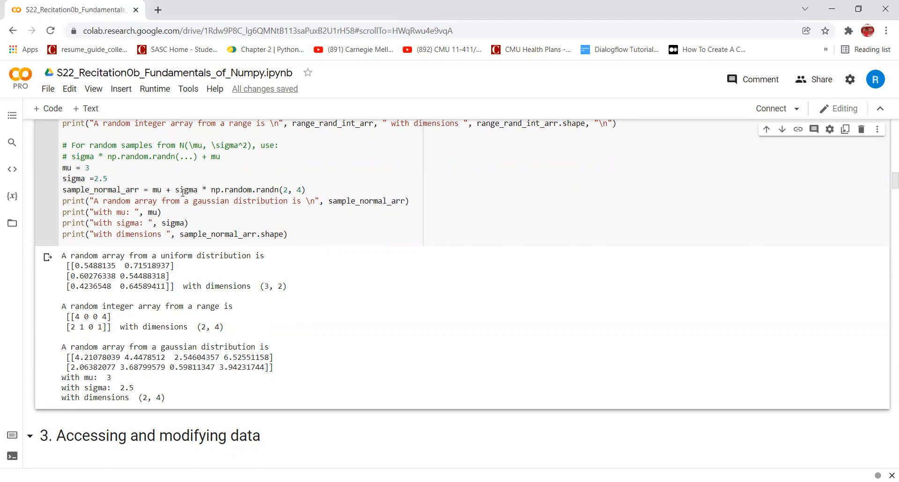
{"action": "left_click", "coordinate": [108, 179]}
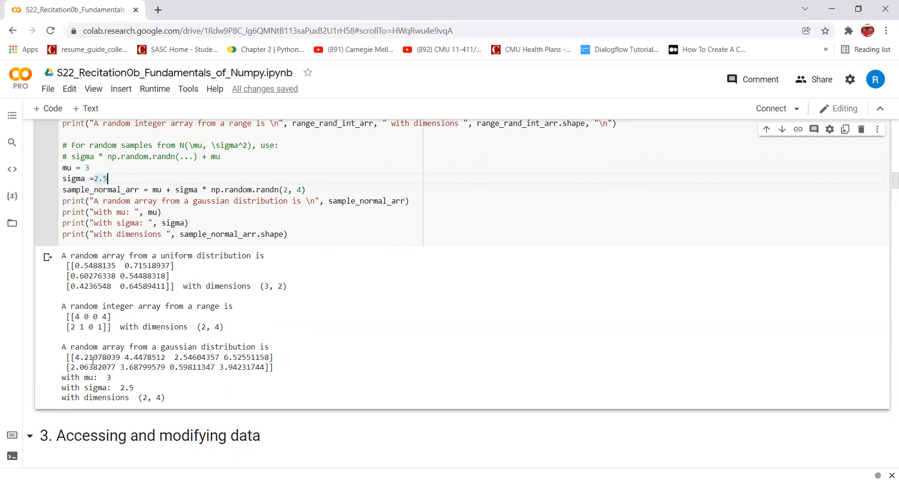
{"action": "left_click_drag", "start_coordinate": [68, 357], "coordinate": [253, 357]}
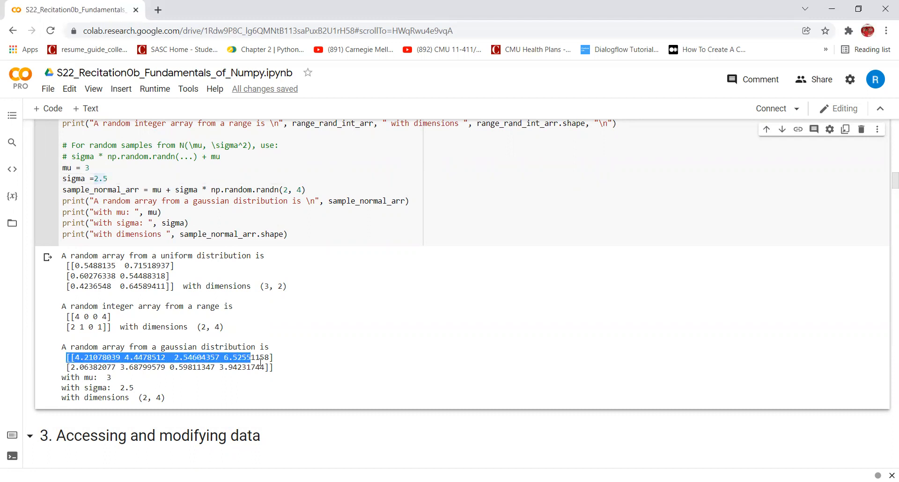
{"action": "left_click_drag", "start_coordinate": [258, 358], "coordinate": [158, 369]}
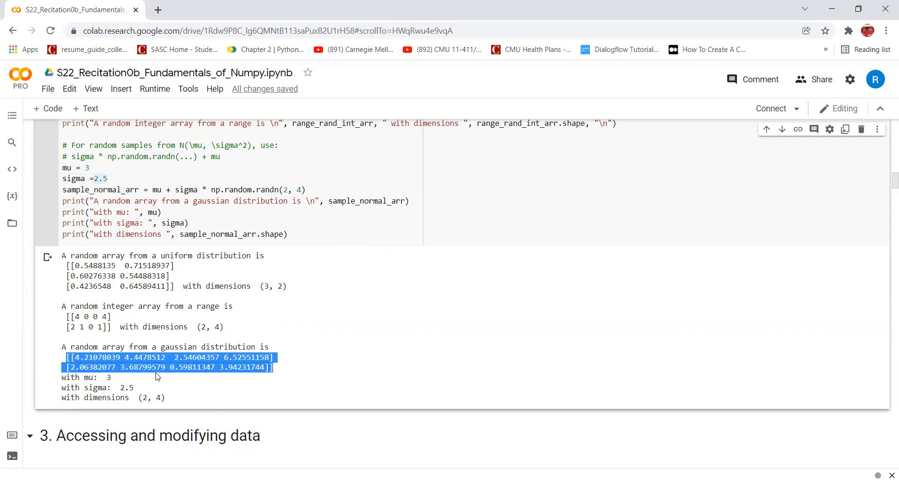
{"action": "mouse_move", "coordinate": [186, 405]}
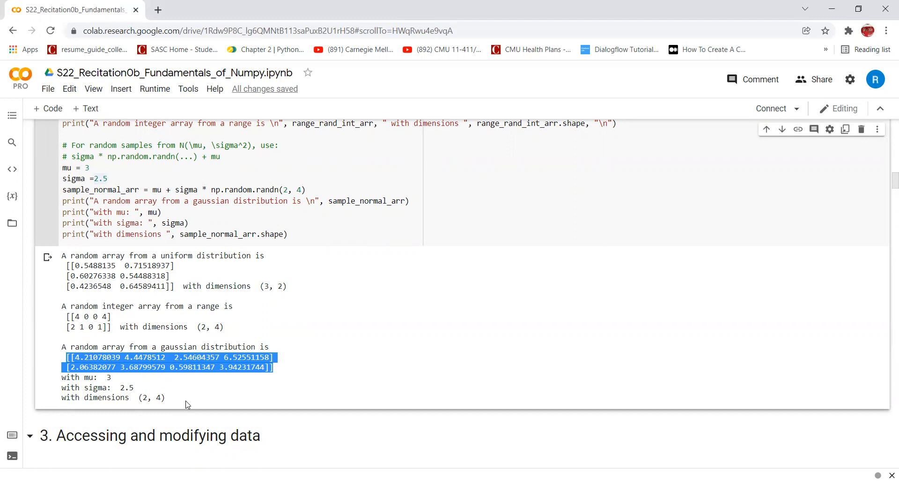